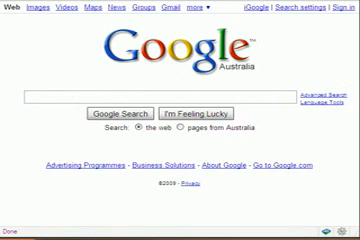
text(skype)
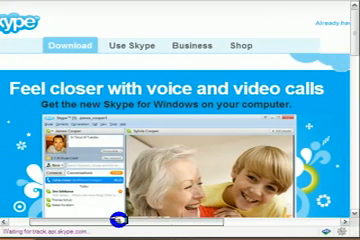
scroll(down, 3)
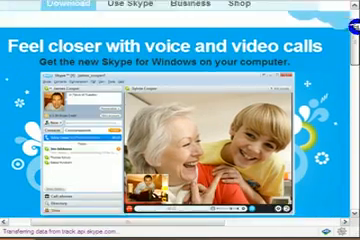
scroll(down, 3)
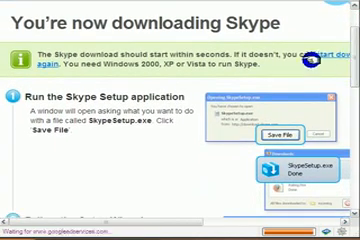
scroll(down, 3)
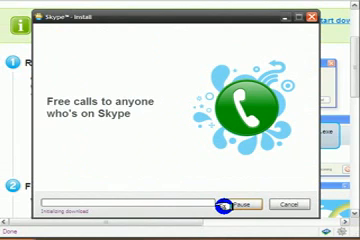
mouse_move(148, 88)
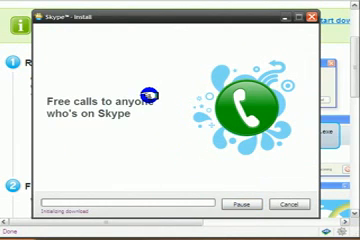